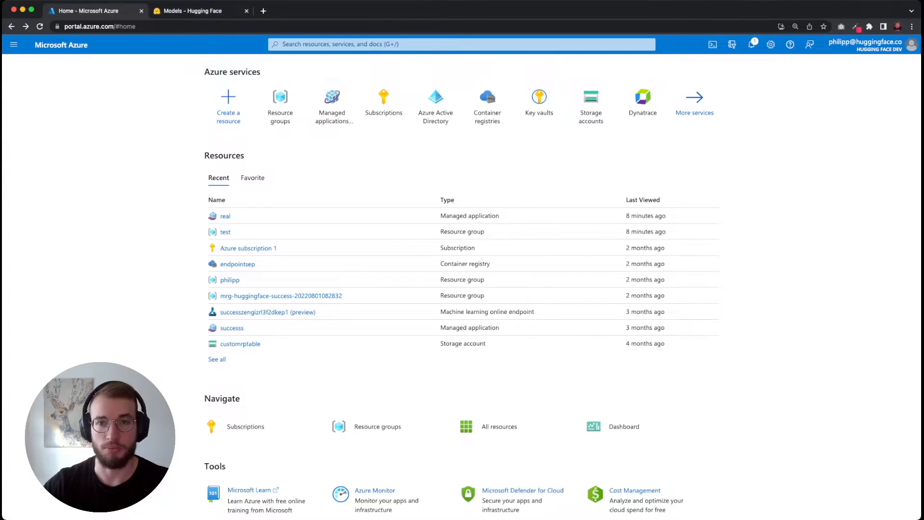
Step: Search 'hu', pick the HUGGING FACE AZURE ML ENDPOINTS marketplace offer, and start Create
click(459, 44)
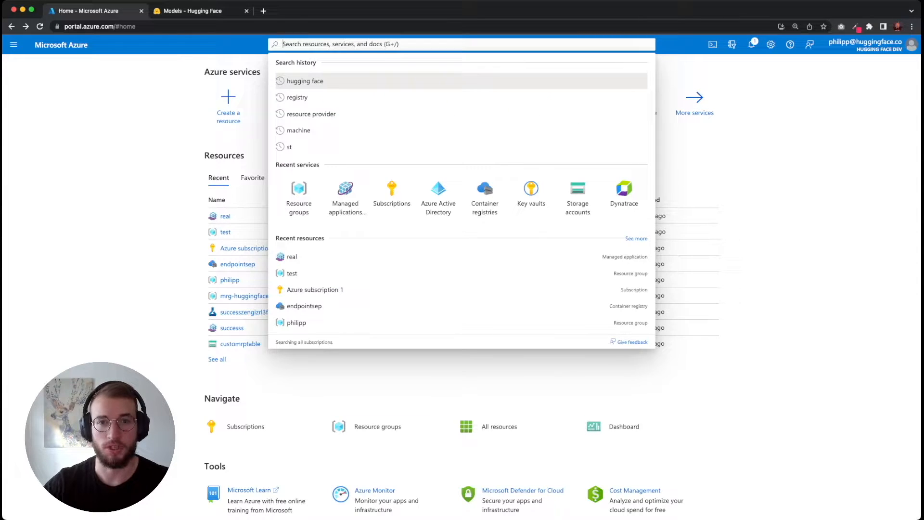
text(hugging)
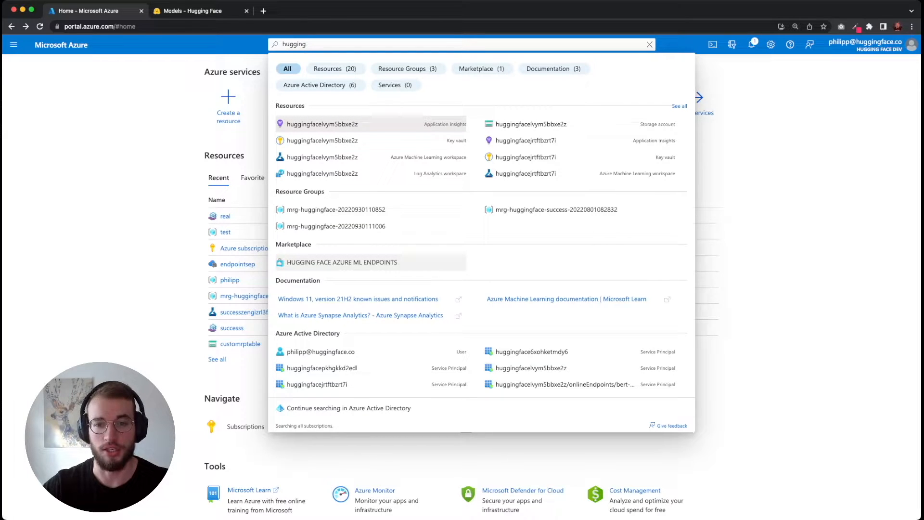
click(650, 43)
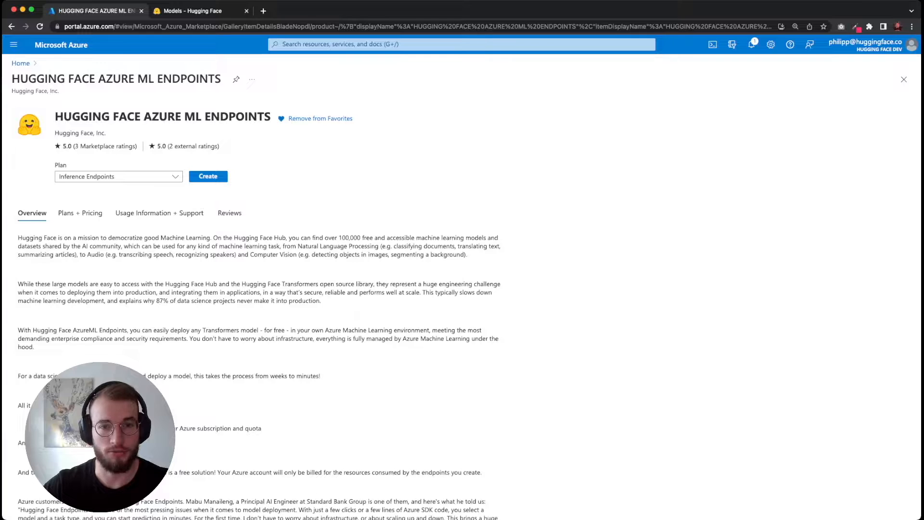
click(207, 176)
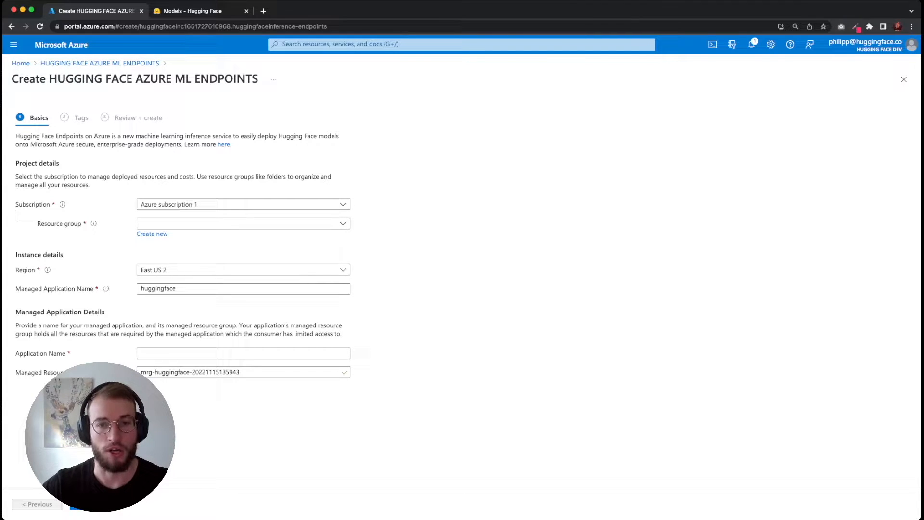
Step: Fill basics: resource group test, East US, application name huggingfacevideo, then validate
click(241, 223)
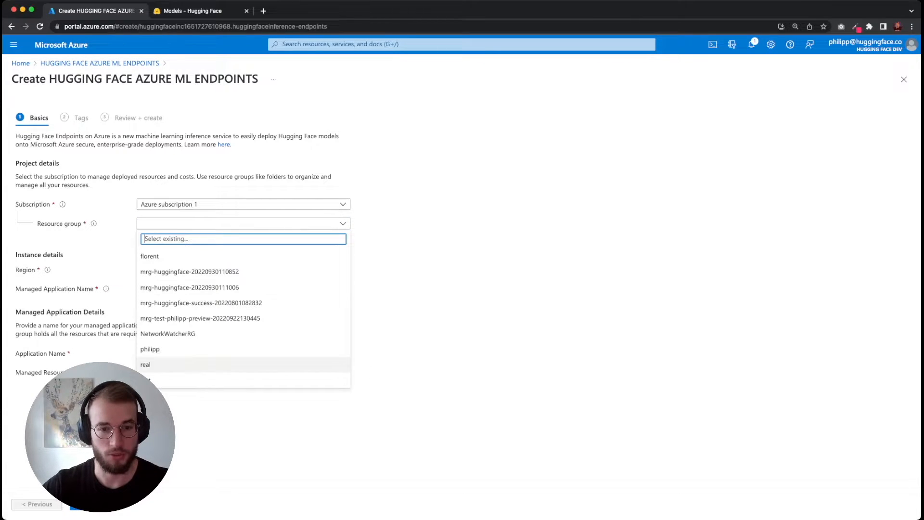
text(test)
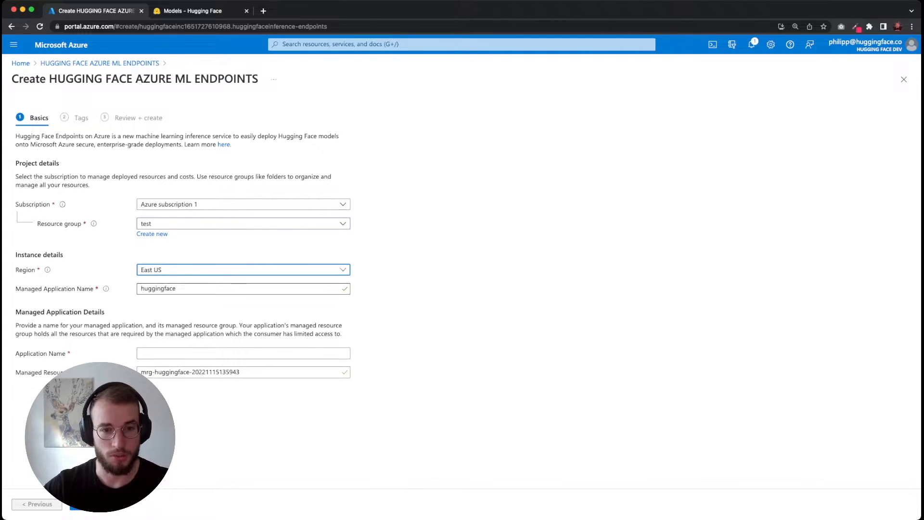
click(242, 288)
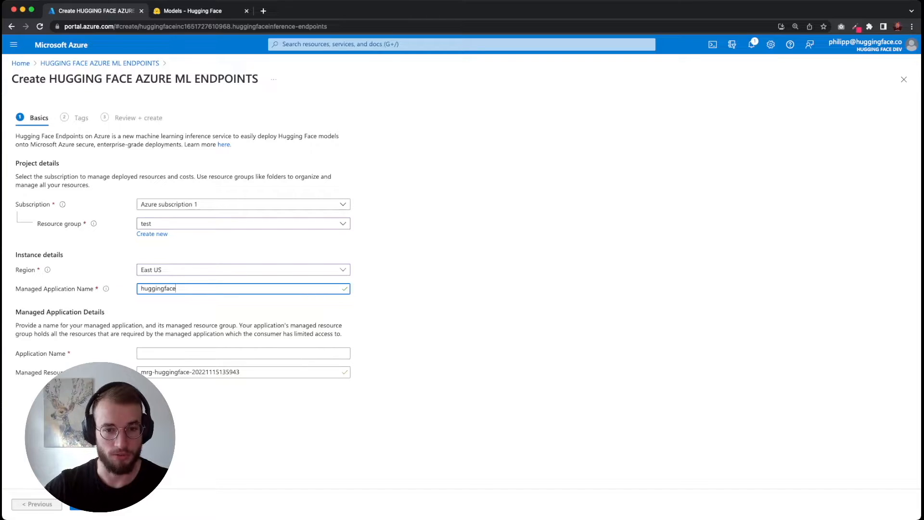
text(video)
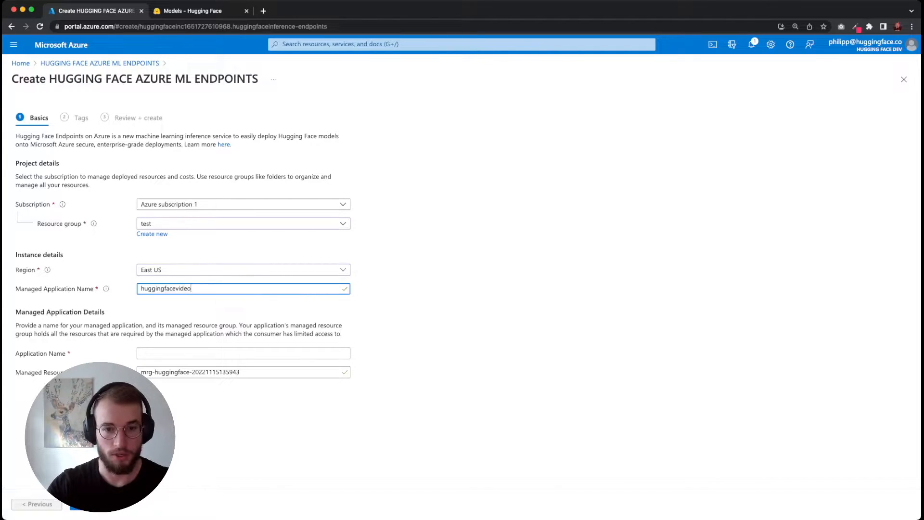
text(huggingface)
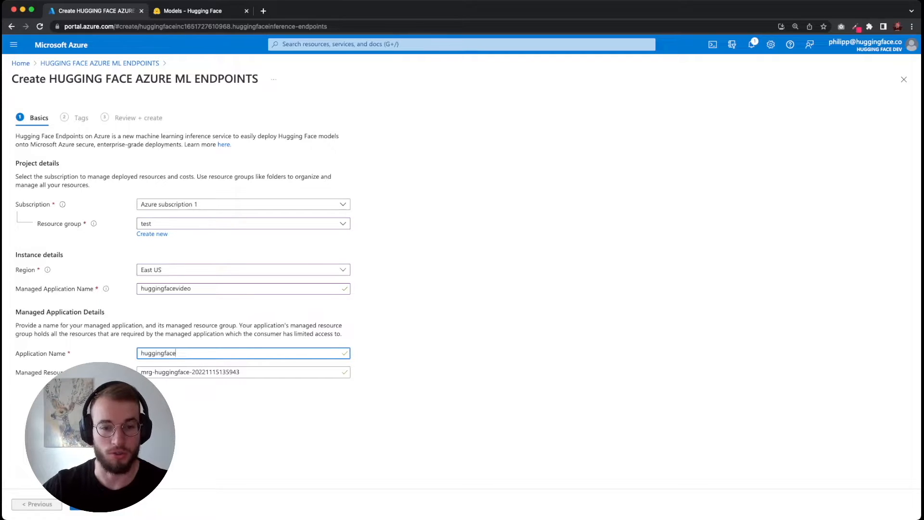
click(82, 117)
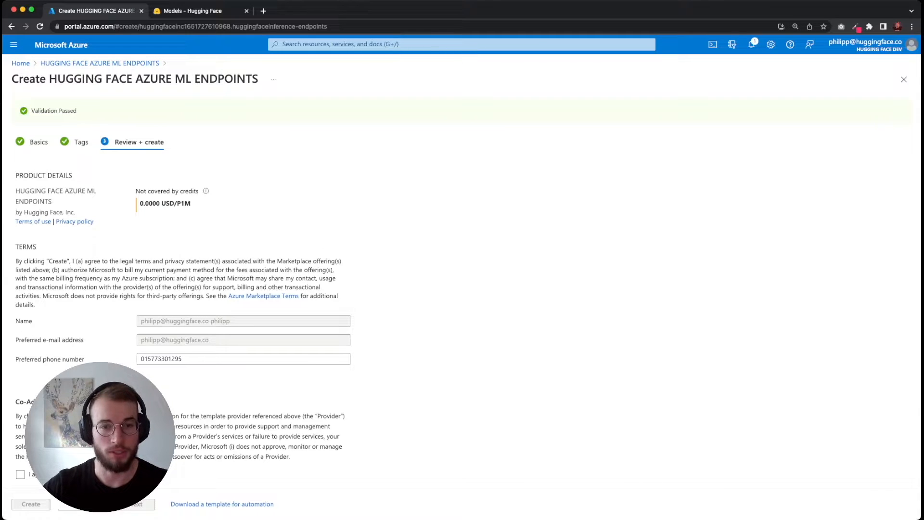
Step: Accept the co-admin terms, create the application, and view the in-progress deployment
click(21, 365)
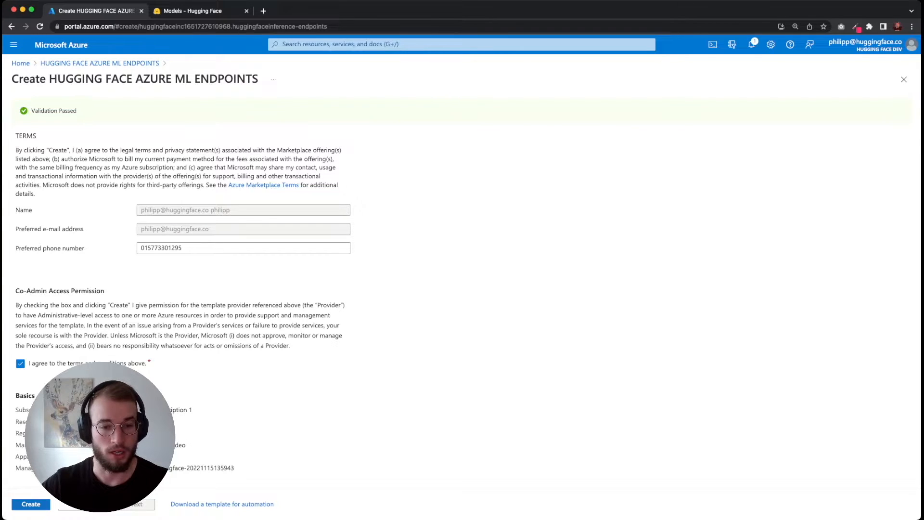
click(31, 504)
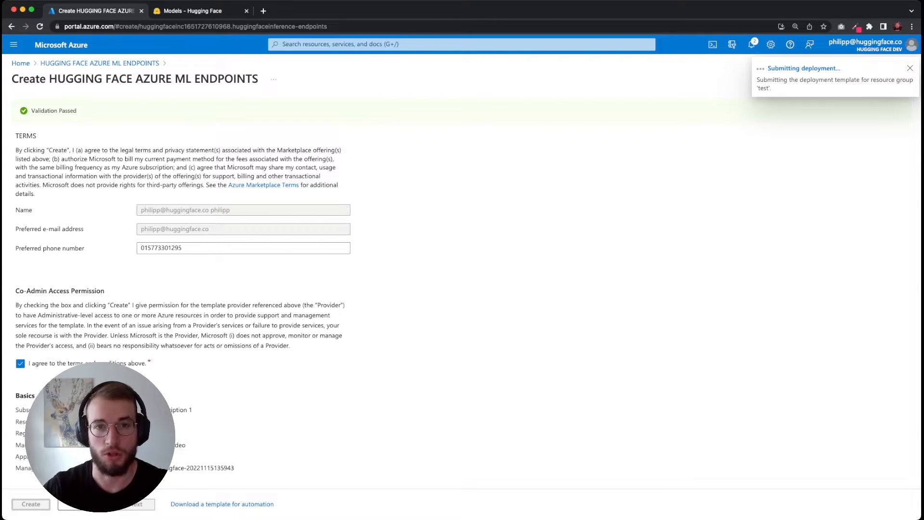
click(30, 504)
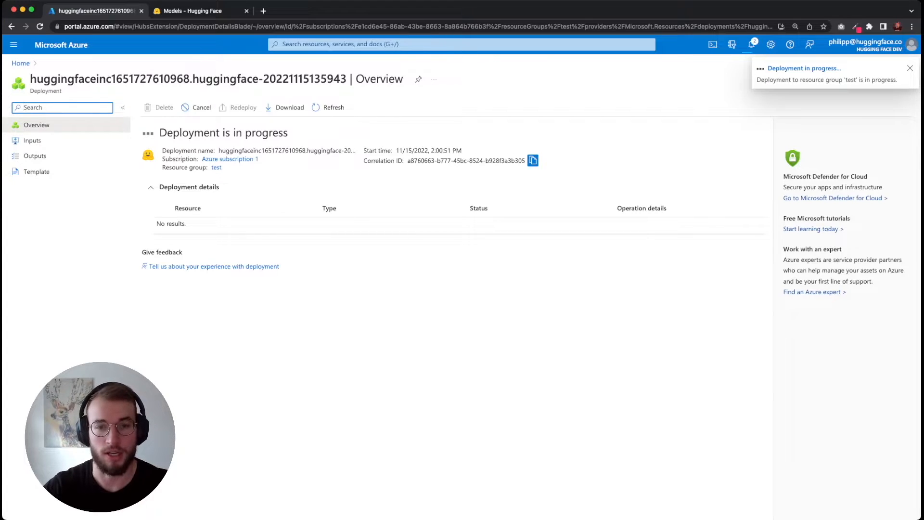
Step: Dismiss the notice and go to the completed huggingface managed application resource
click(909, 68)
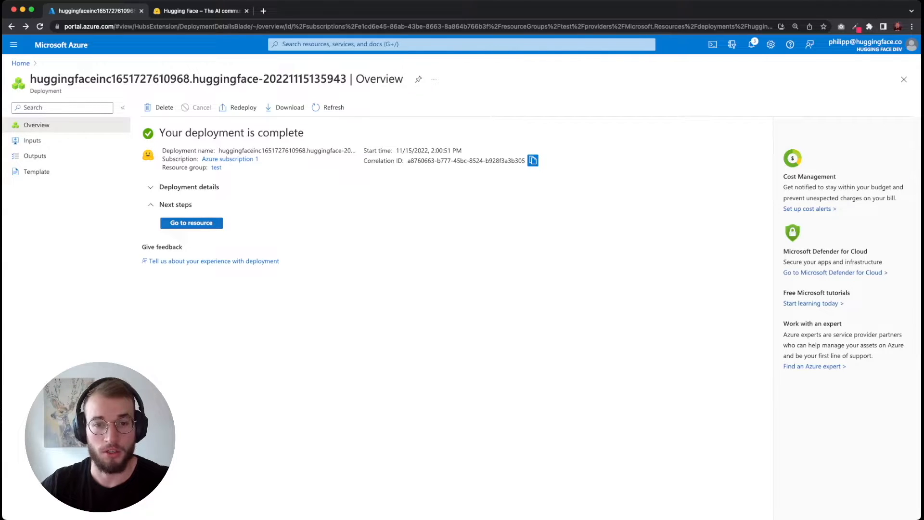
click(191, 223)
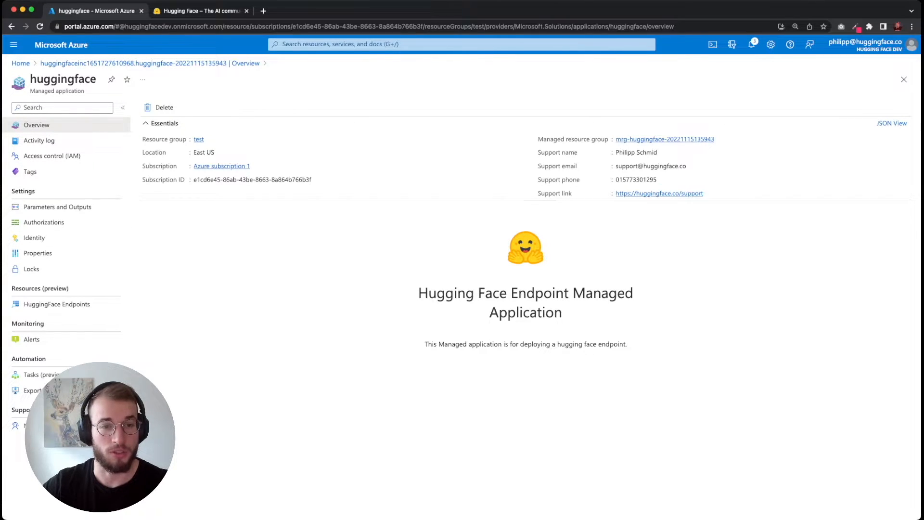
Step: Add a new HuggingFace endpoint and open the Hugging Face Hub models list
click(55, 304)
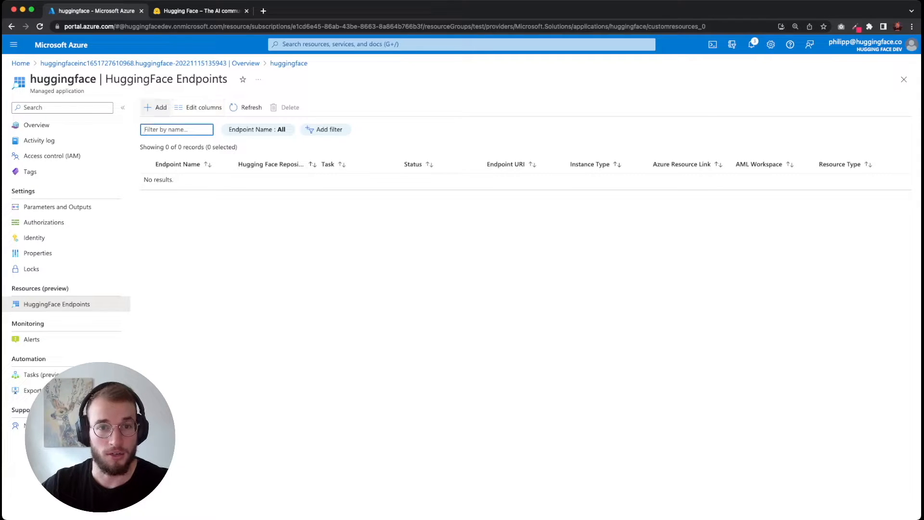
click(157, 107)
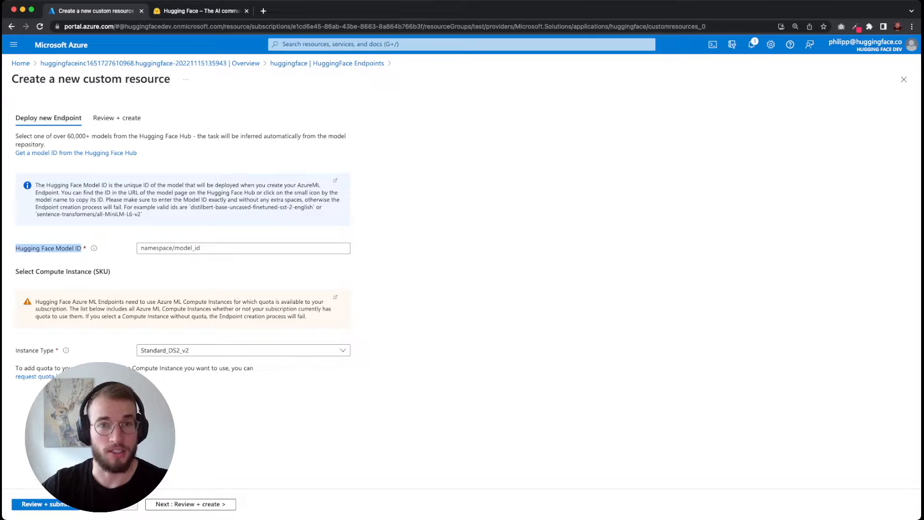
click(198, 11)
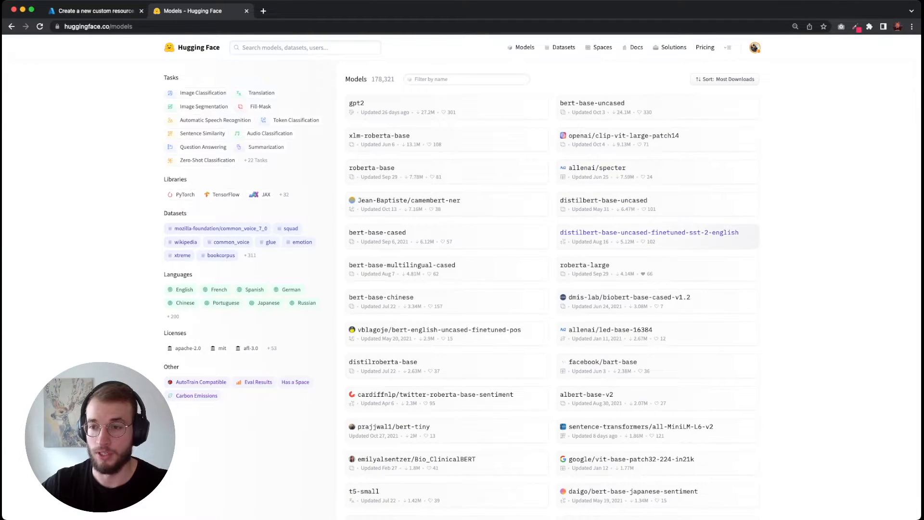
Step: View the distilbert-base-uncased-finetuned-sst-2-english model page, then return to the Azure form
click(649, 232)
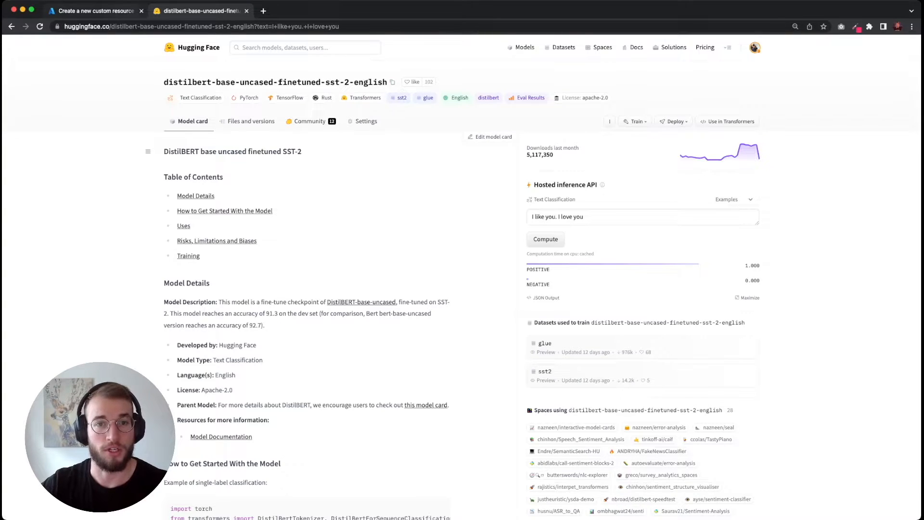
click(95, 10)
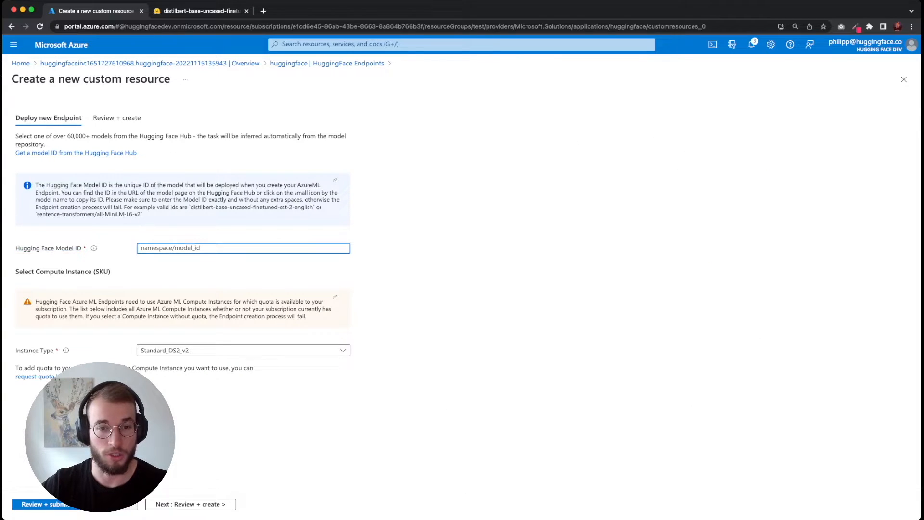
Step: Create a distilbert-base-uncased-finetuned-sst-2-english endpoint on Standard_F2s_v2, validate and submit it
text(distilbert-base-uncased-finetuned-sst-2-english)
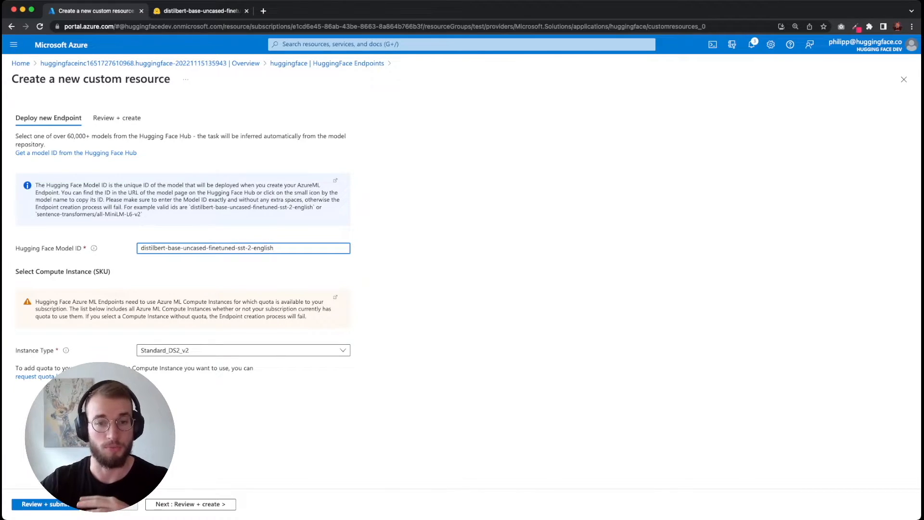
click(242, 350)
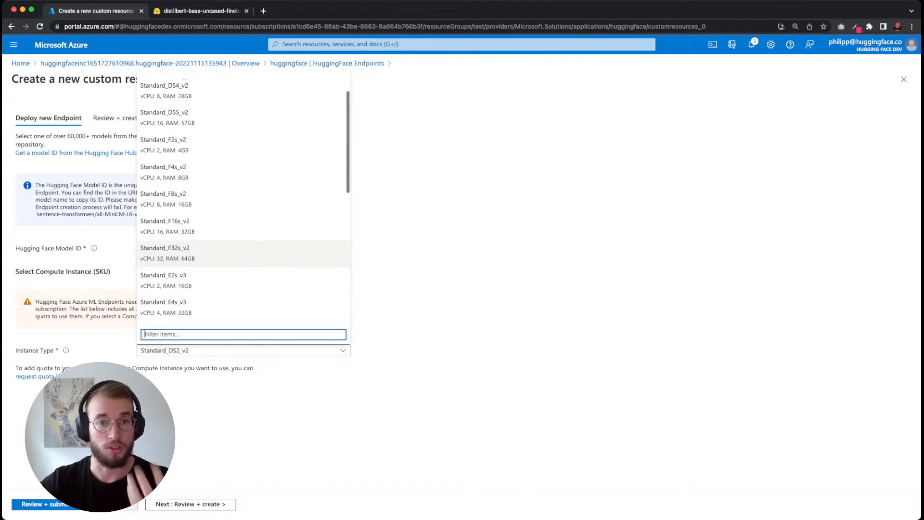
scroll(down, 3)
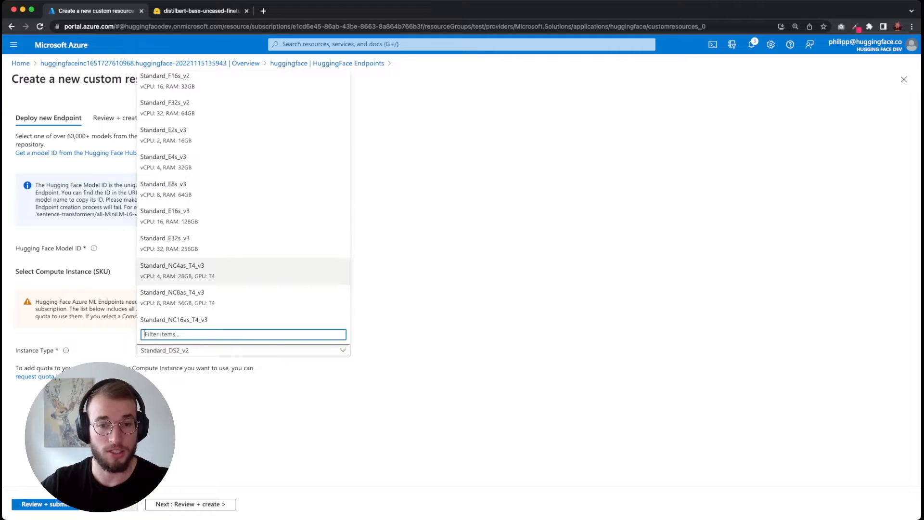
click(173, 268)
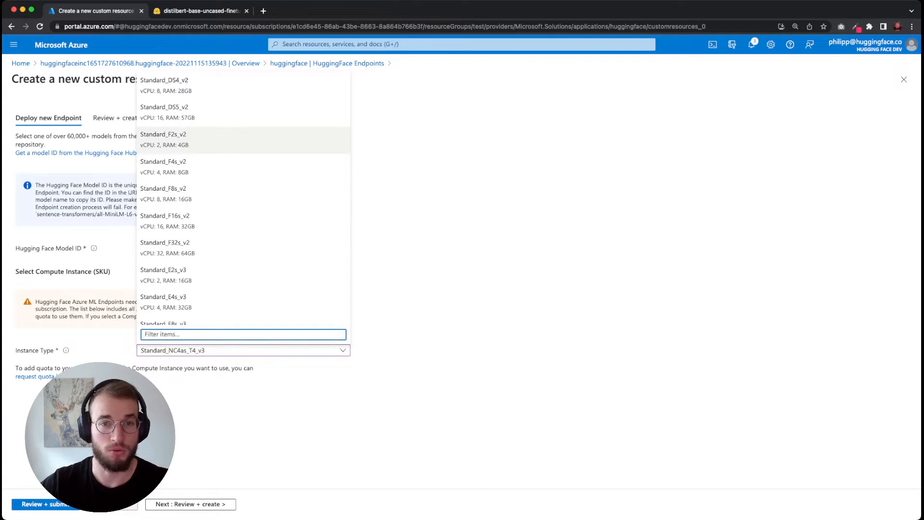
click(163, 139)
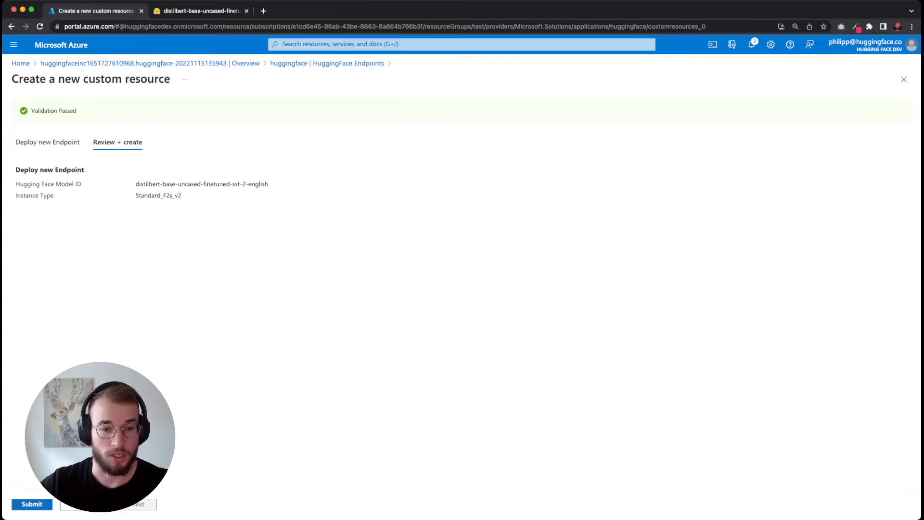
click(31, 504)
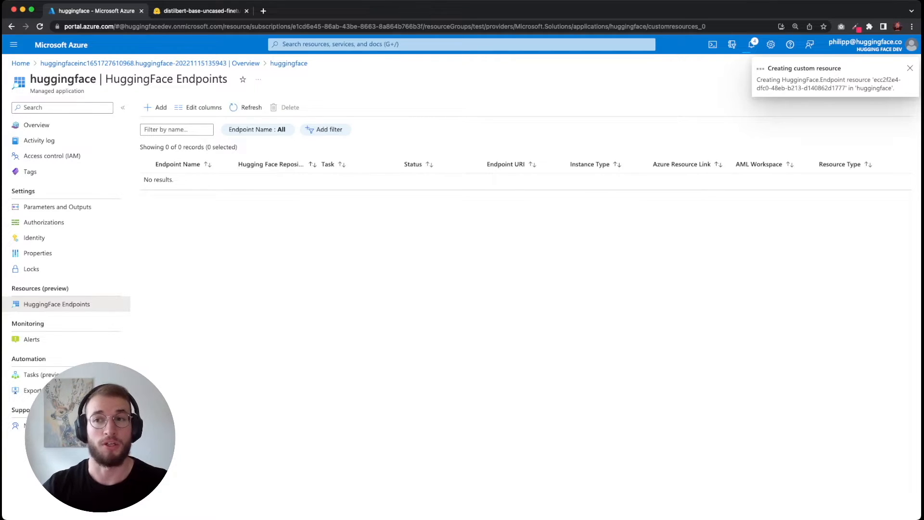
Step: Dismiss the creation success notices, refresh the endpoint list, and check notifications
click(909, 68)
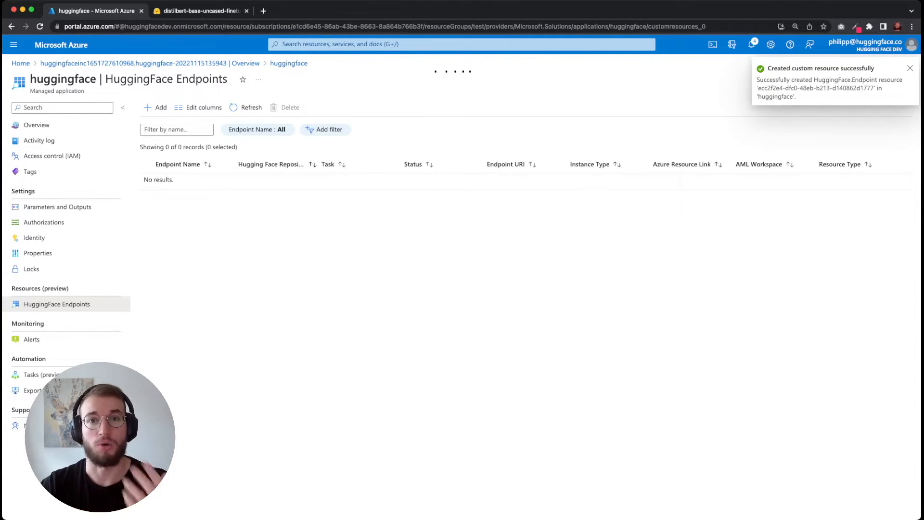
click(909, 68)
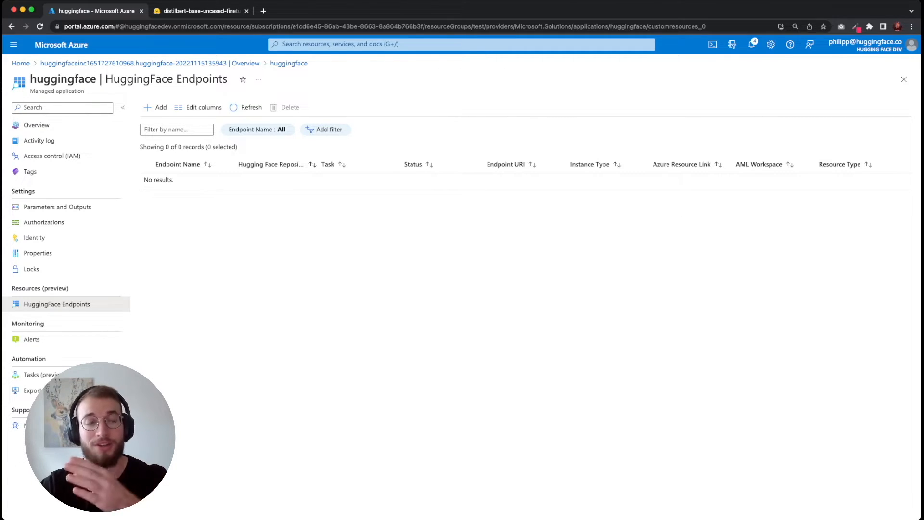
click(250, 107)
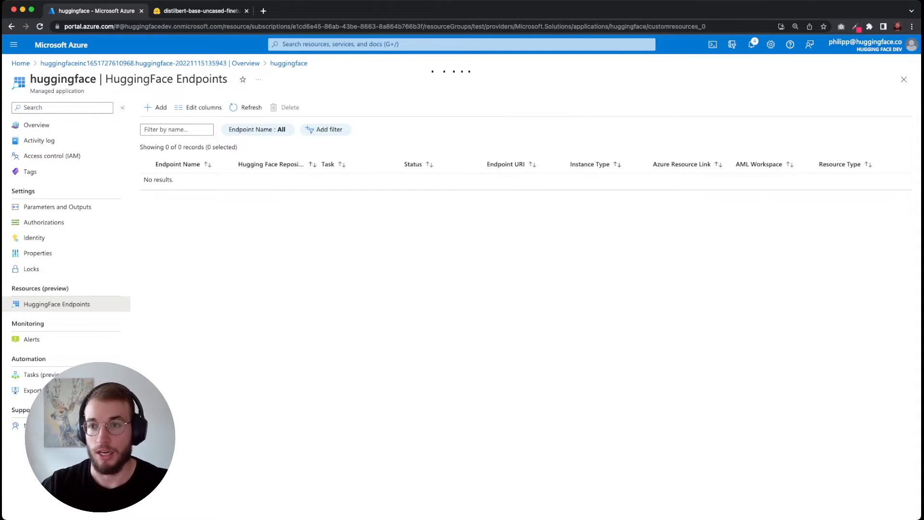
click(751, 44)
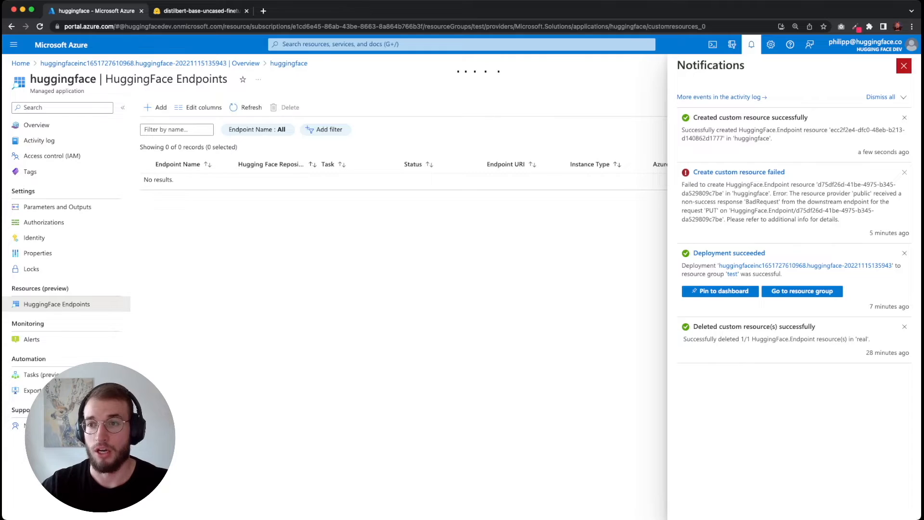
Step: Close the Notifications pane to see the distilbert endpoint with Deployment Succeeded
click(903, 66)
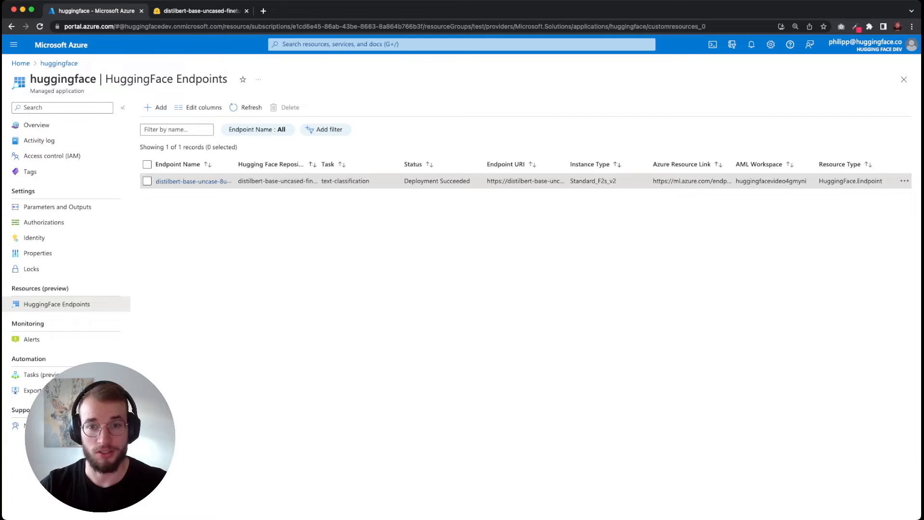
Step: Copy the Azure Resource Link and load it to open the endpoint in ML Studio
double_click(344, 181)
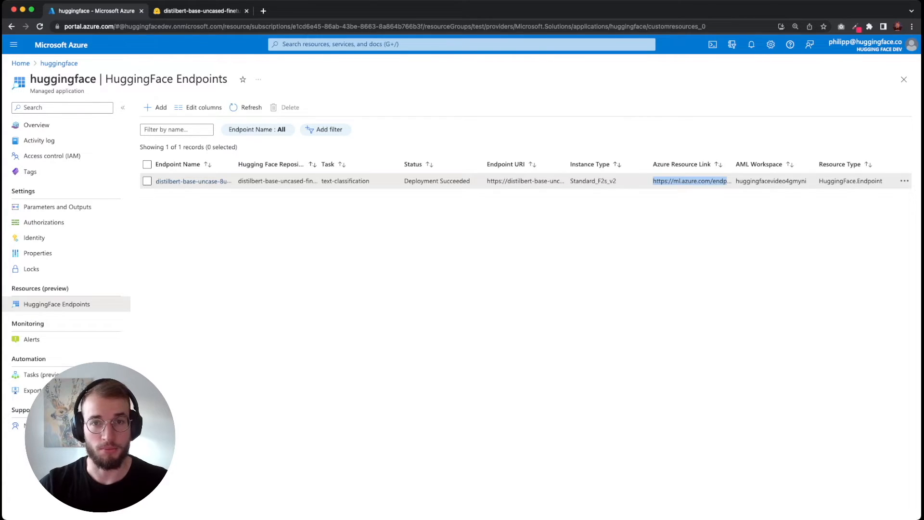
click(690, 180)
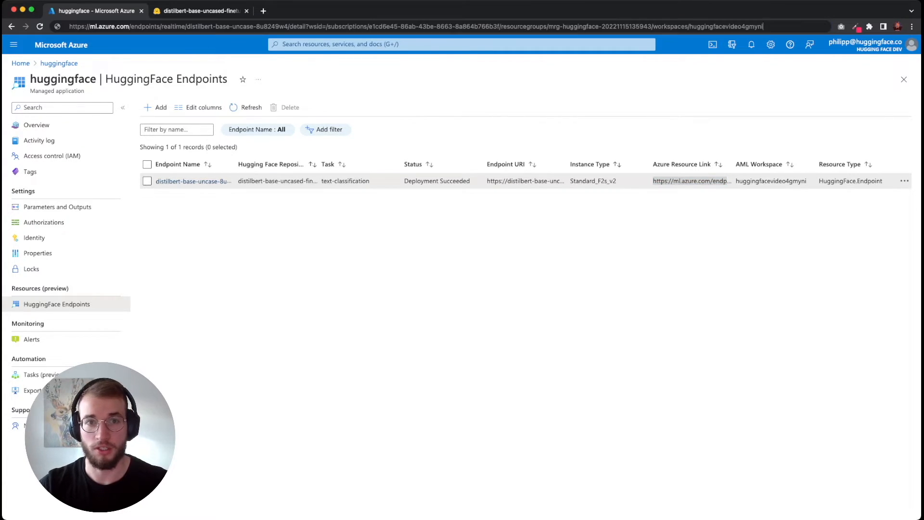
click(690, 180)
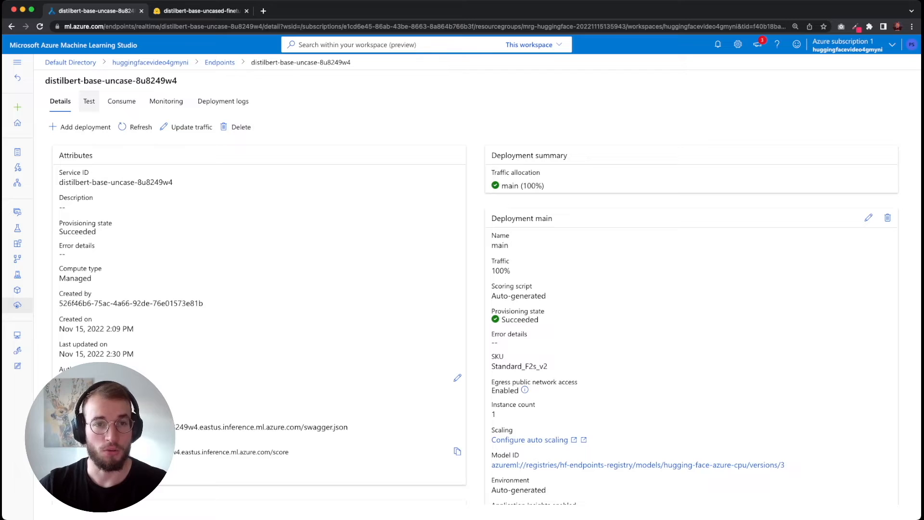
Step: Open the Test page for the distilbert endpoint's main deployment
click(89, 100)
text({"inputs":"I)
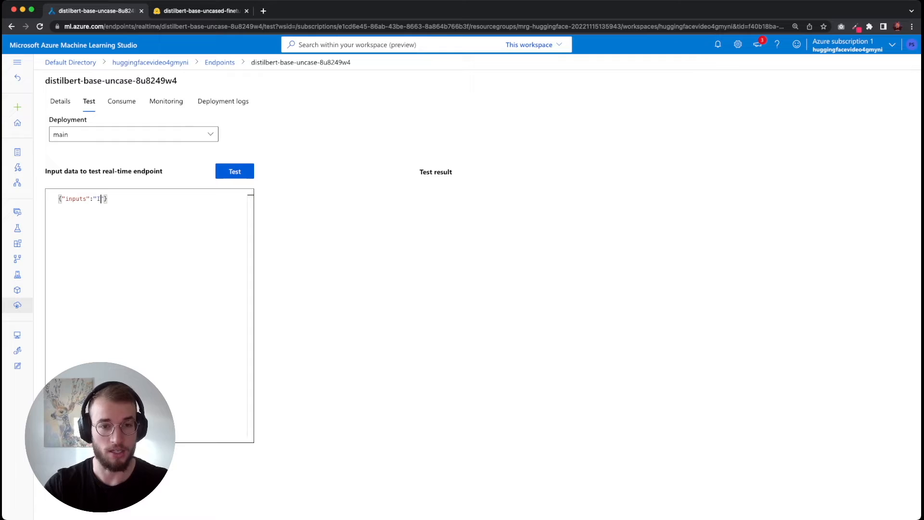
Step: Test 'This model runs on Azure. I am happy.', highlight the POSITIVE result, then view Consume
text(Th)
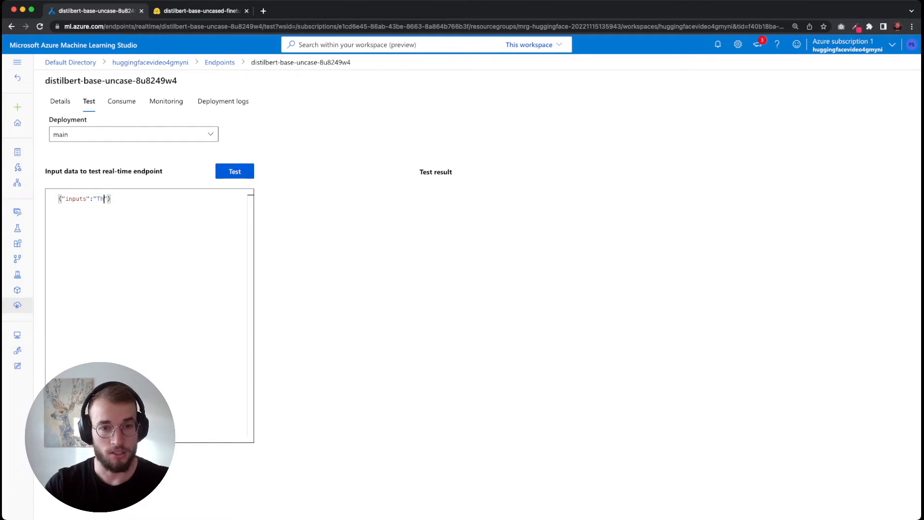
text(This model runs on)
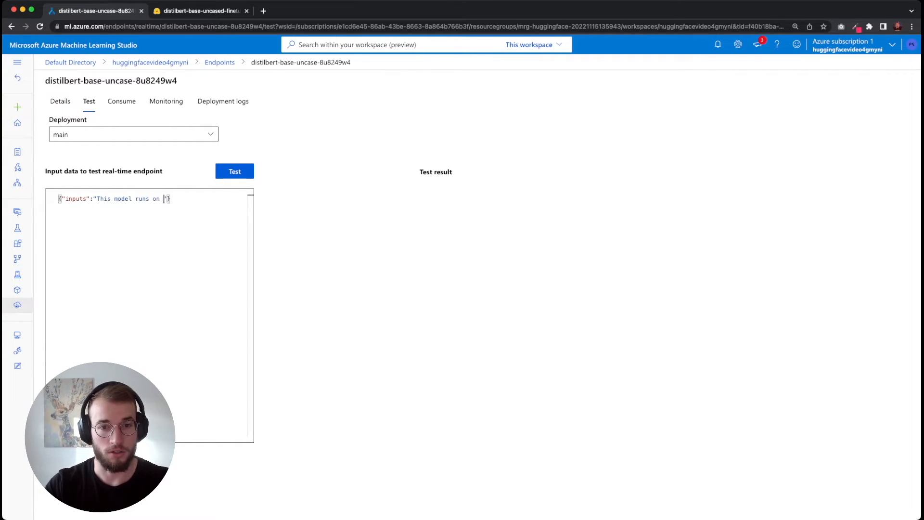
text(Azure. I am)
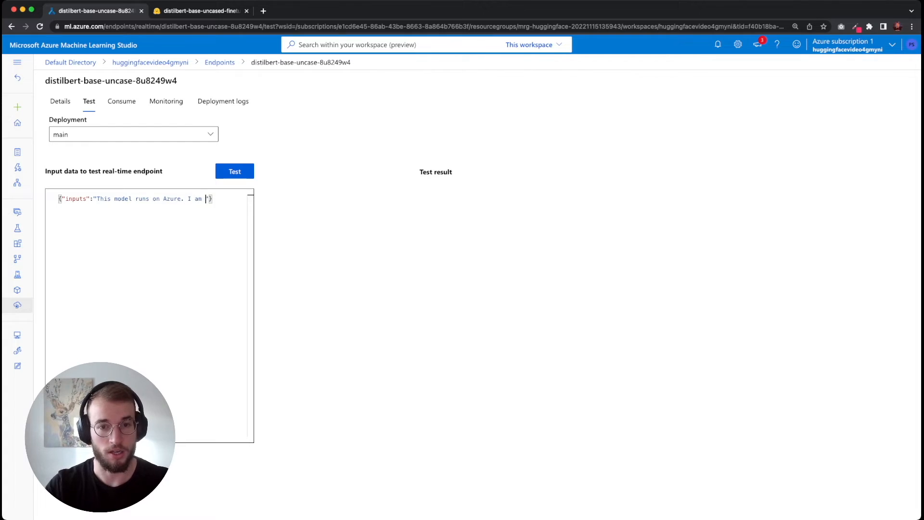
text(happy.)
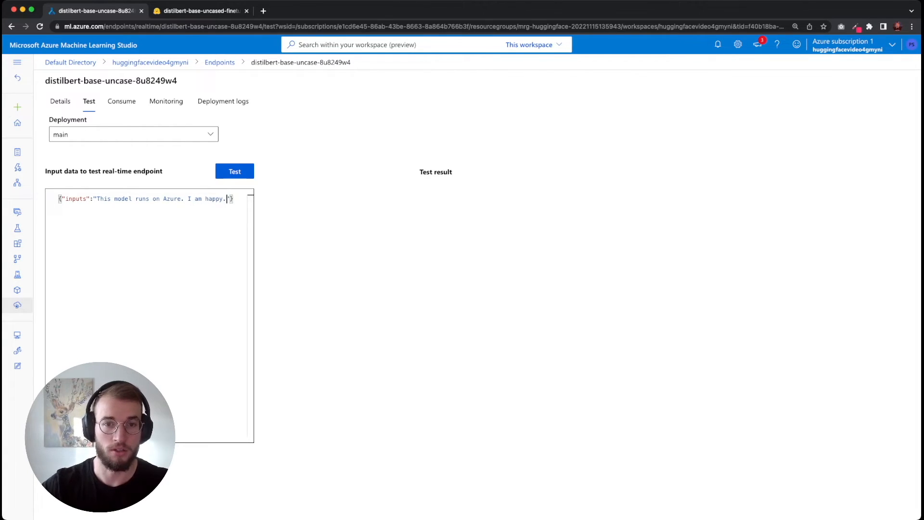
click(234, 172)
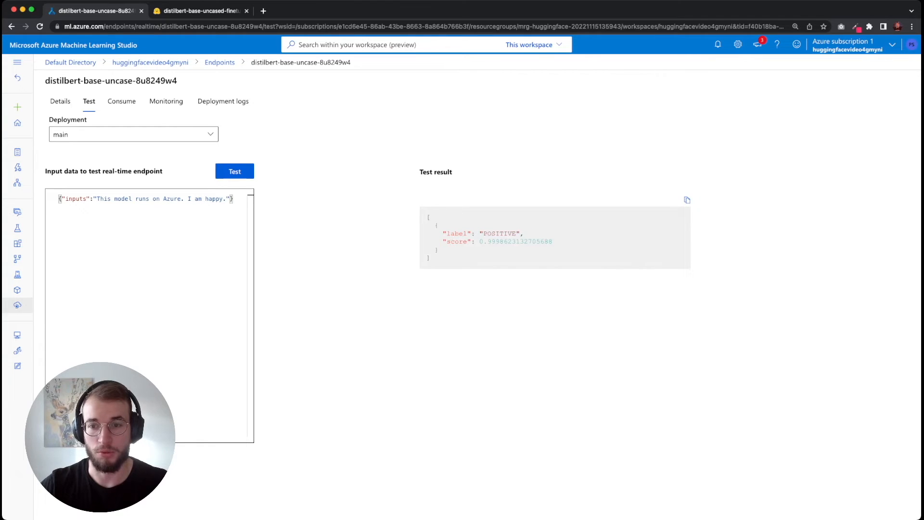
double_click(500, 234)
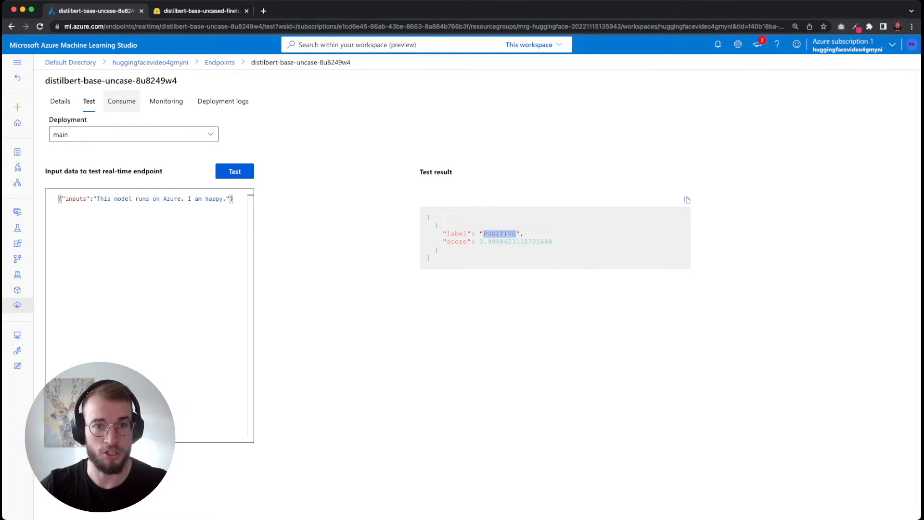
click(121, 100)
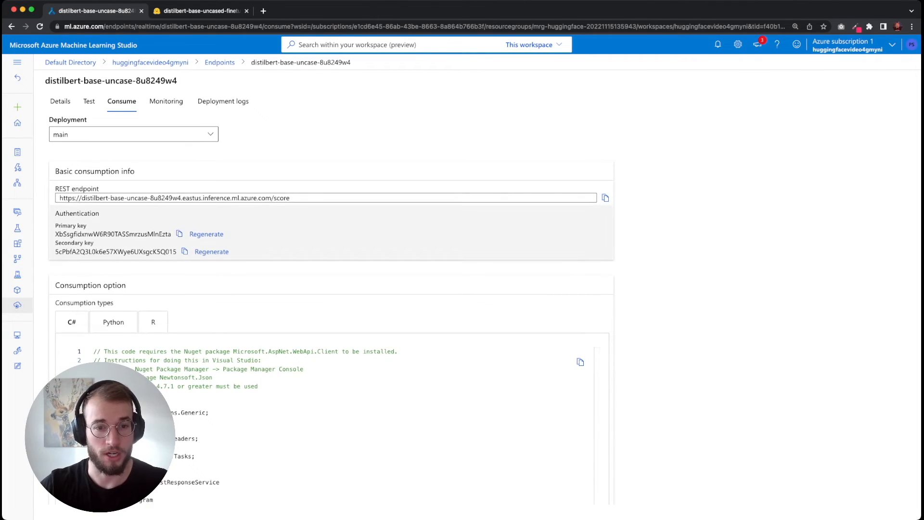
Step: Scroll through the Python consumption sample code for calling the endpoint
click(113, 321)
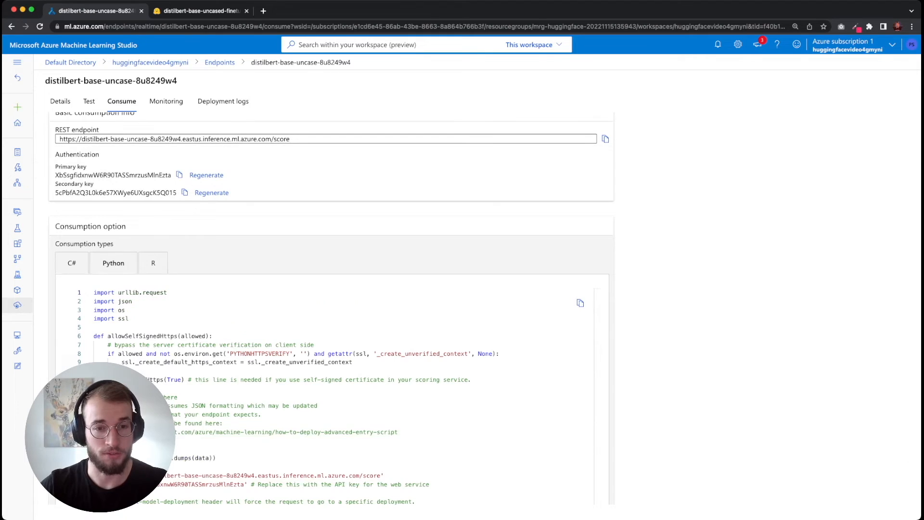
scroll(down, 3)
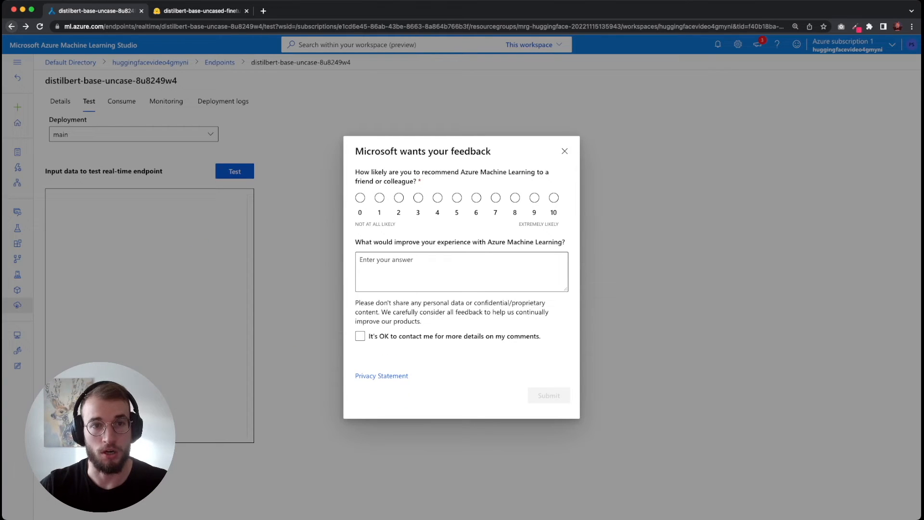
Step: Dismiss the feedback survey and return to the portal's HuggingFace Endpoints list
click(563, 151)
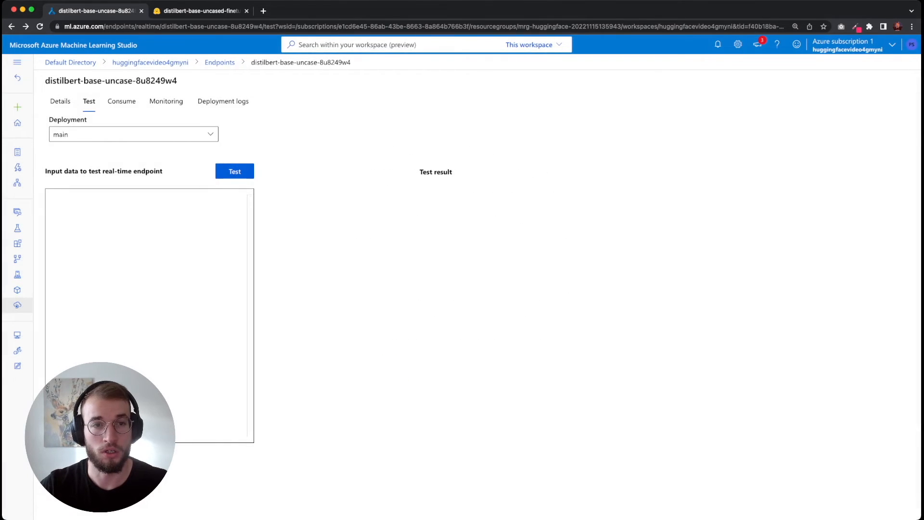
click(59, 100)
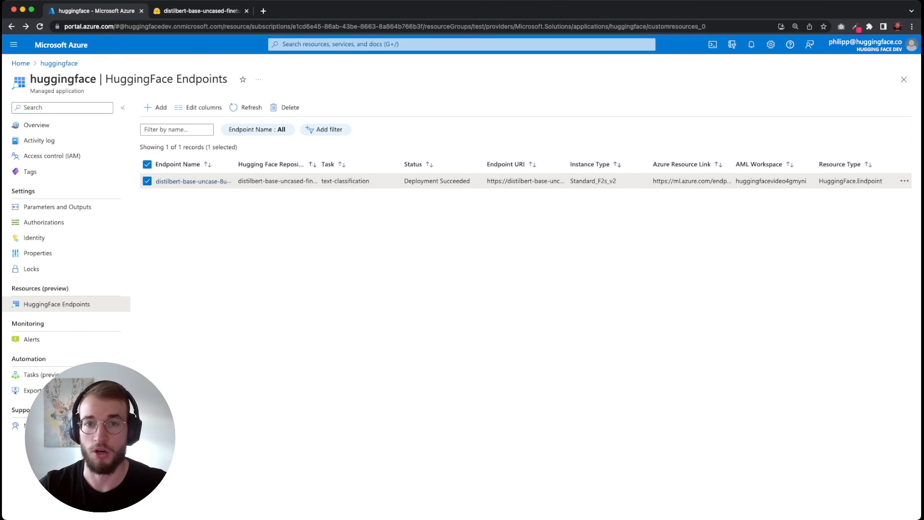
Step: Delete the distilbert endpoint, confirm with Yes, and dismiss the Deleting notification
click(289, 107)
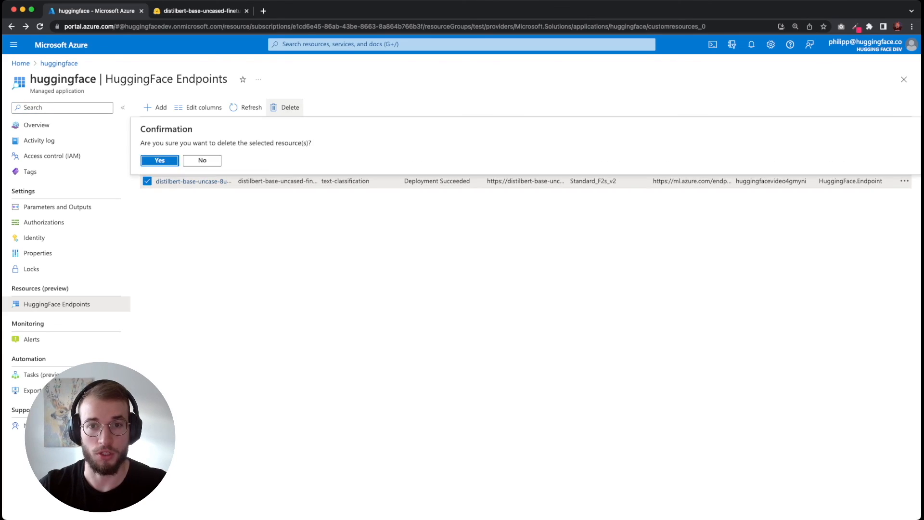
click(159, 160)
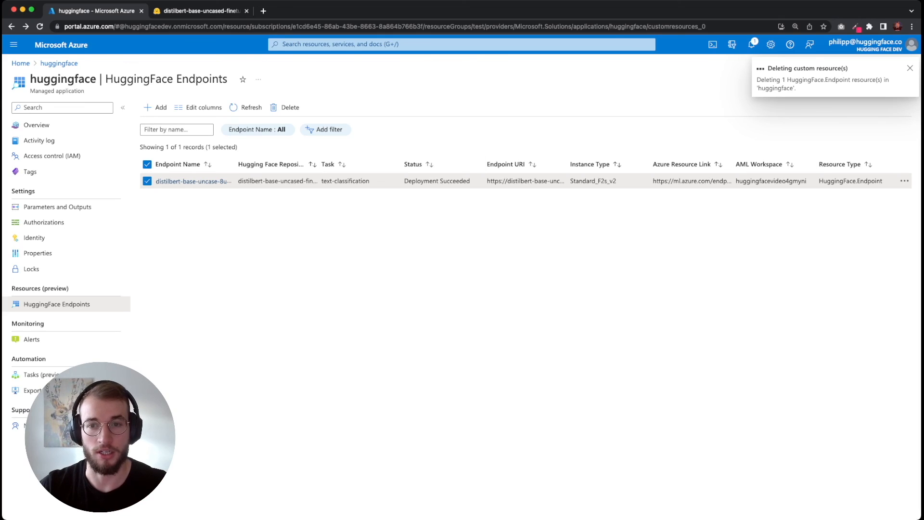
click(909, 68)
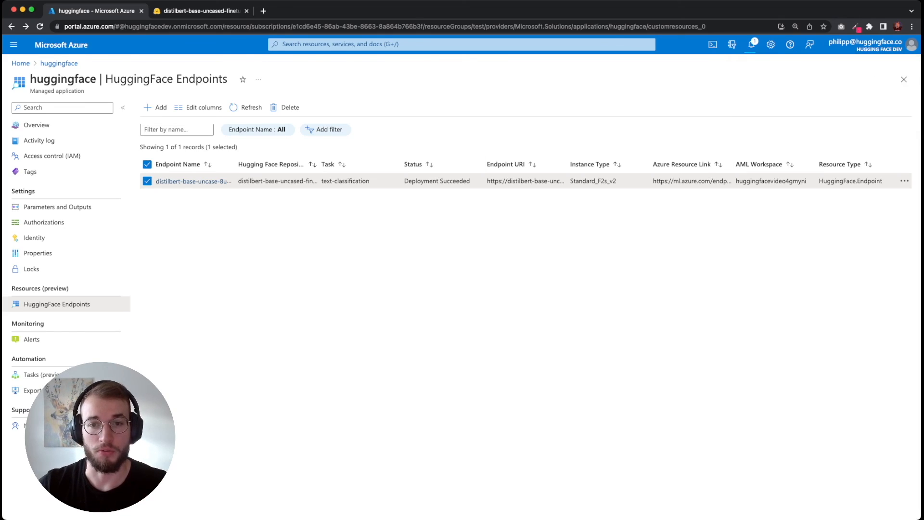